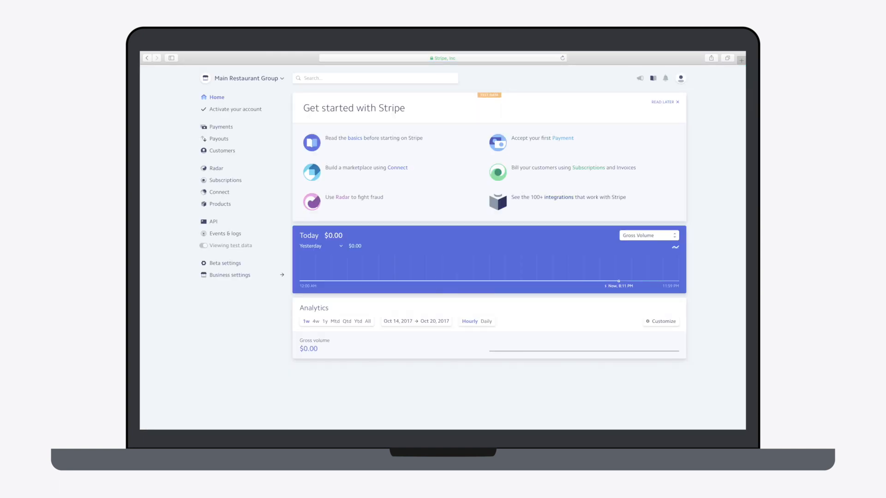
# Step: Create a new Stripe account named 'Restaurant 1' under Main Restaurant Group
pyautogui.click(281, 77)
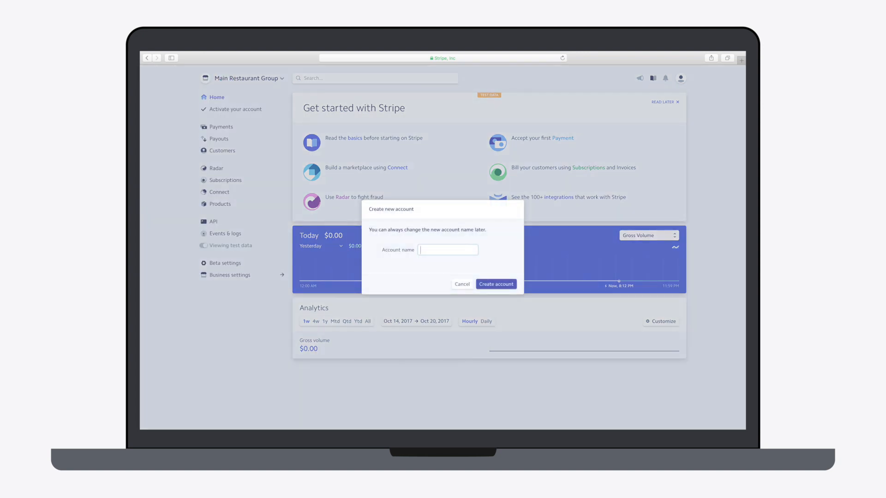
pyautogui.write('Restaurant 1')
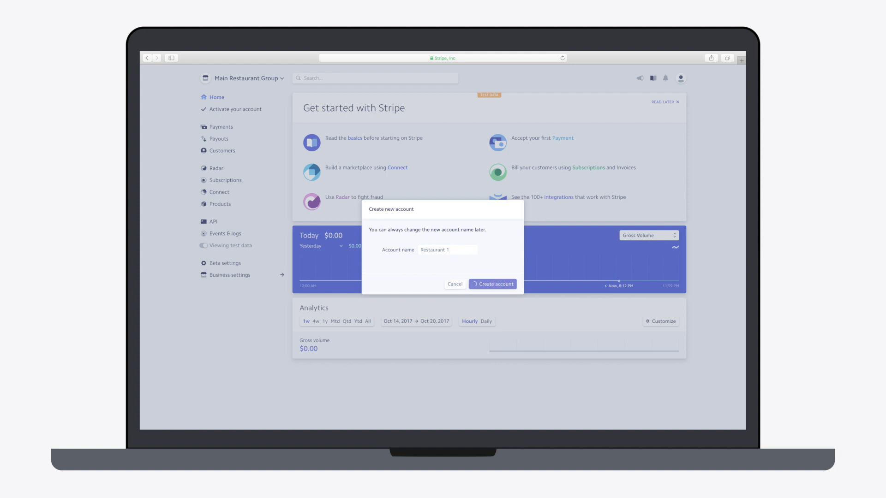
pyautogui.click(491, 284)
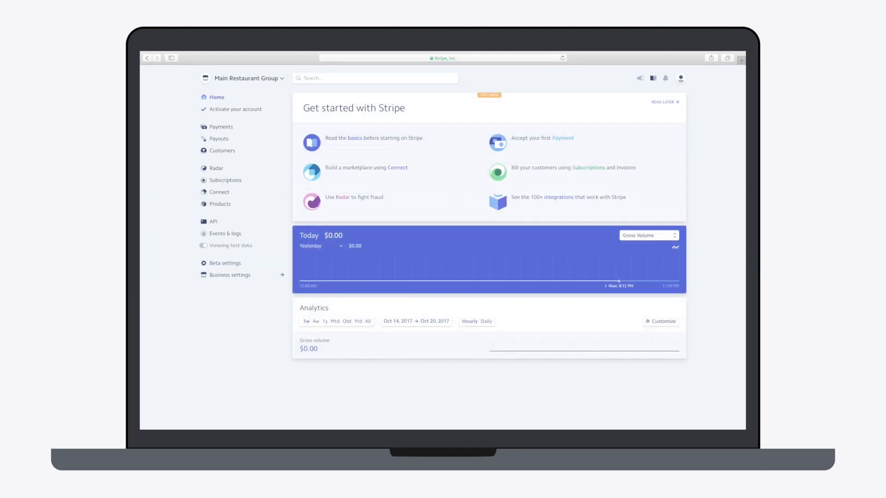
# Step: Navigate to Restaurant Nova's Credit Card Processing page under Restaurant Settings
pyautogui.click(246, 78)
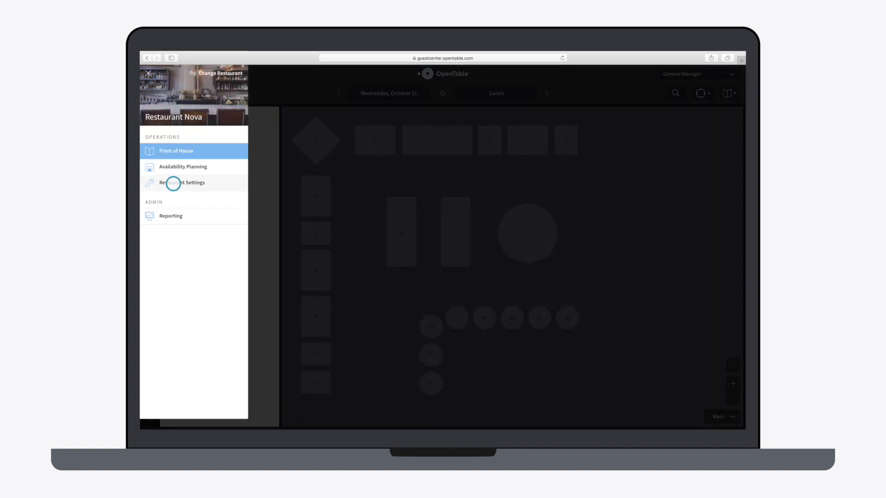
pyautogui.click(182, 182)
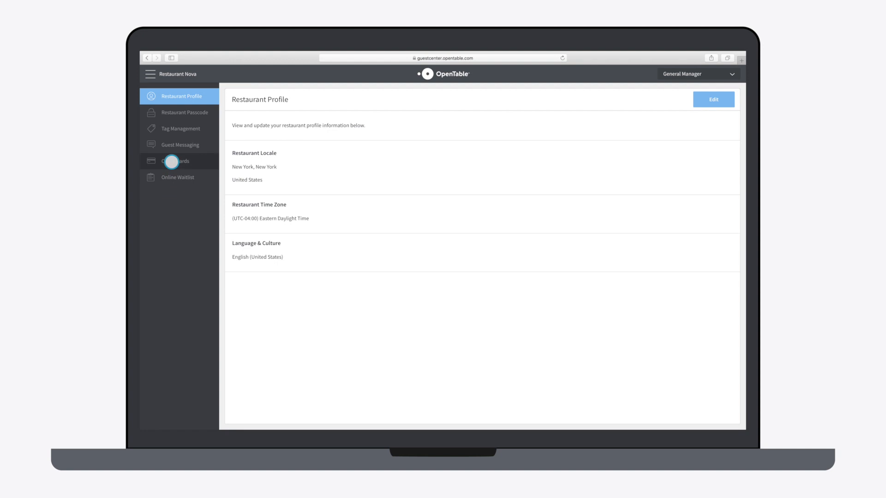
pyautogui.click(174, 160)
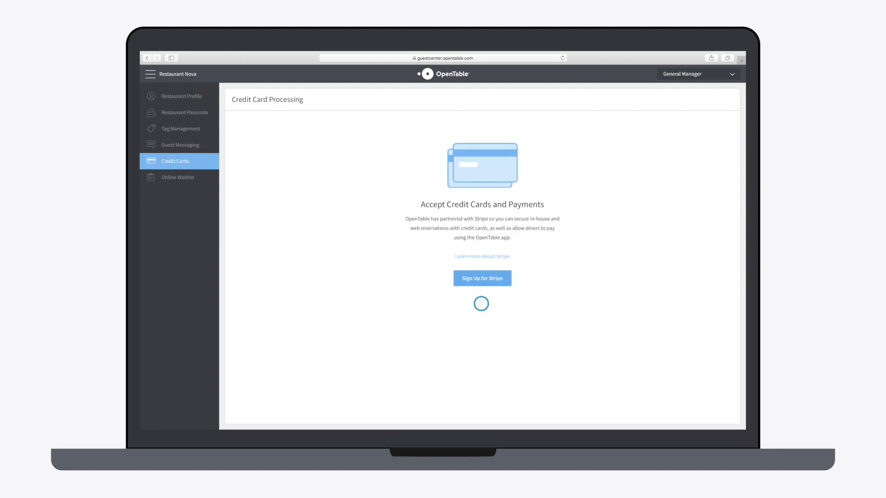
# Step: Sign up for Stripe, select a restaurant sub-account and authorize OpenTable's access to it
pyautogui.click(482, 277)
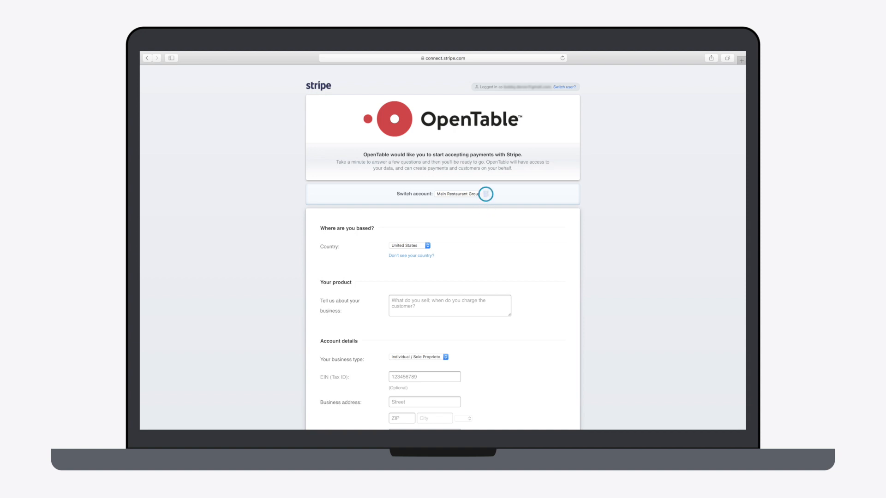
pyautogui.click(462, 194)
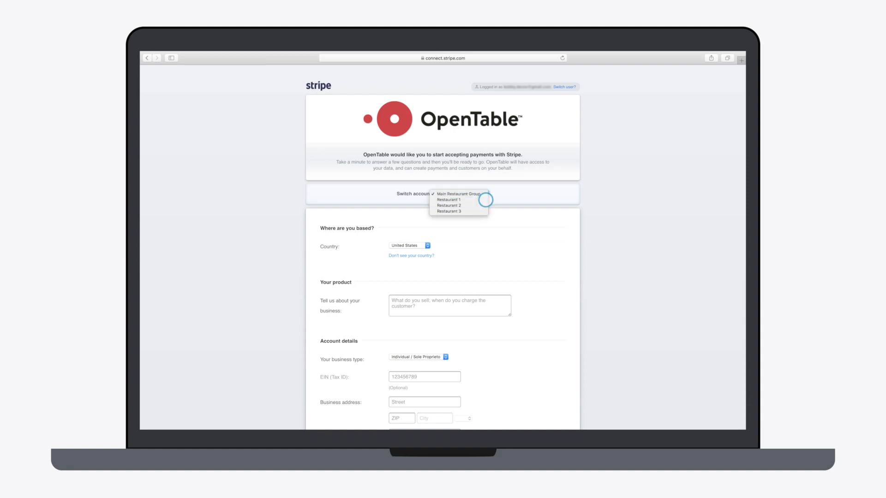
pyautogui.scroll(-3)
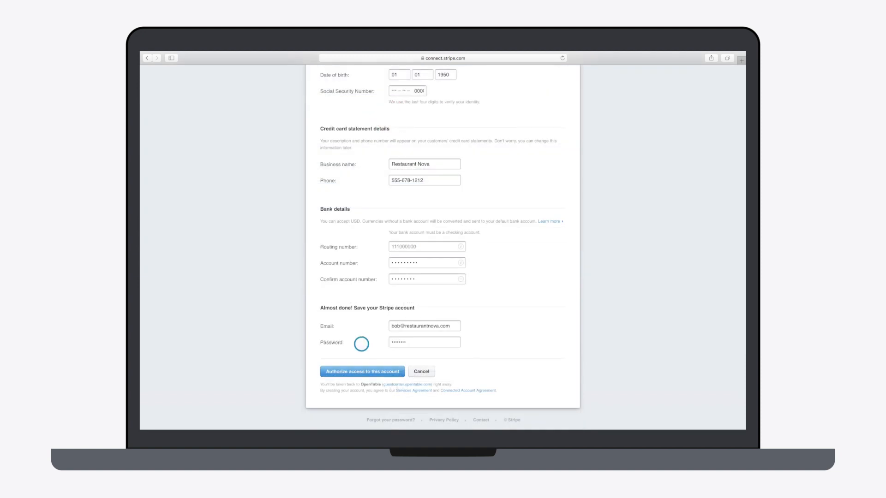
pyautogui.click(361, 371)
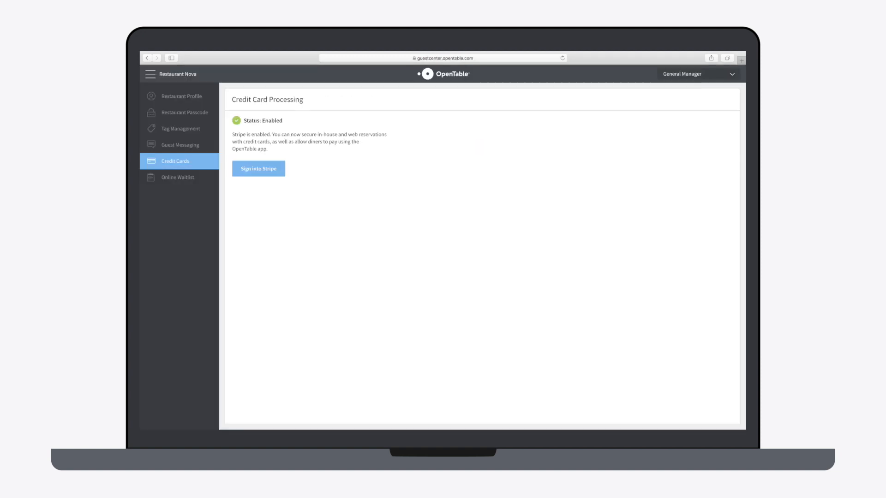